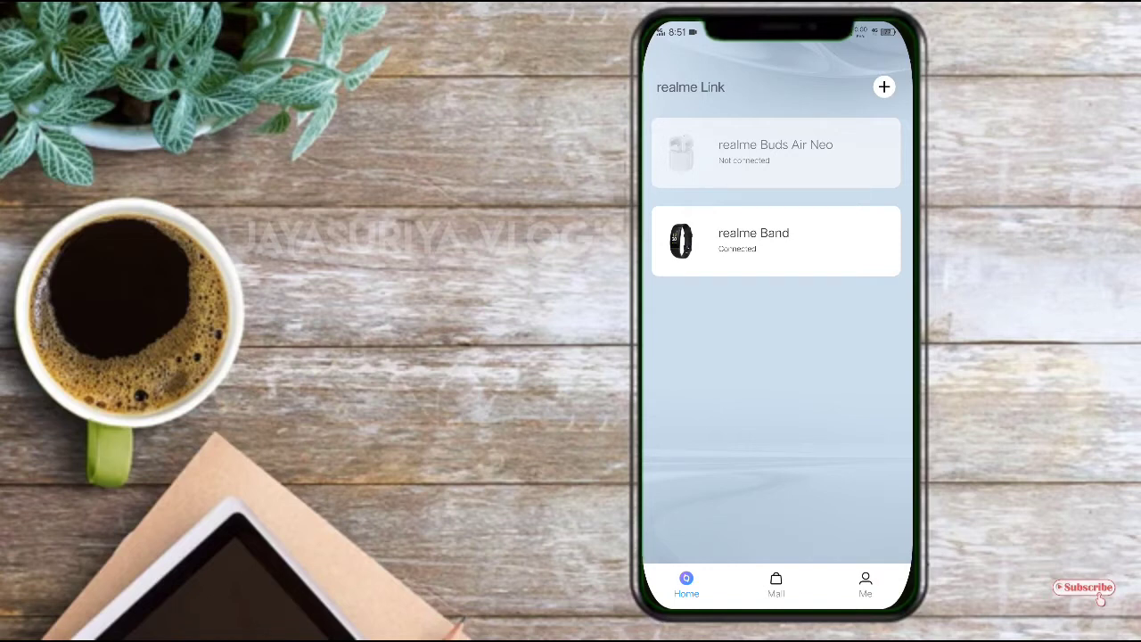
# View the realme Band and realme Buds Air Neo device detail pages.
pyautogui.click(775, 241)
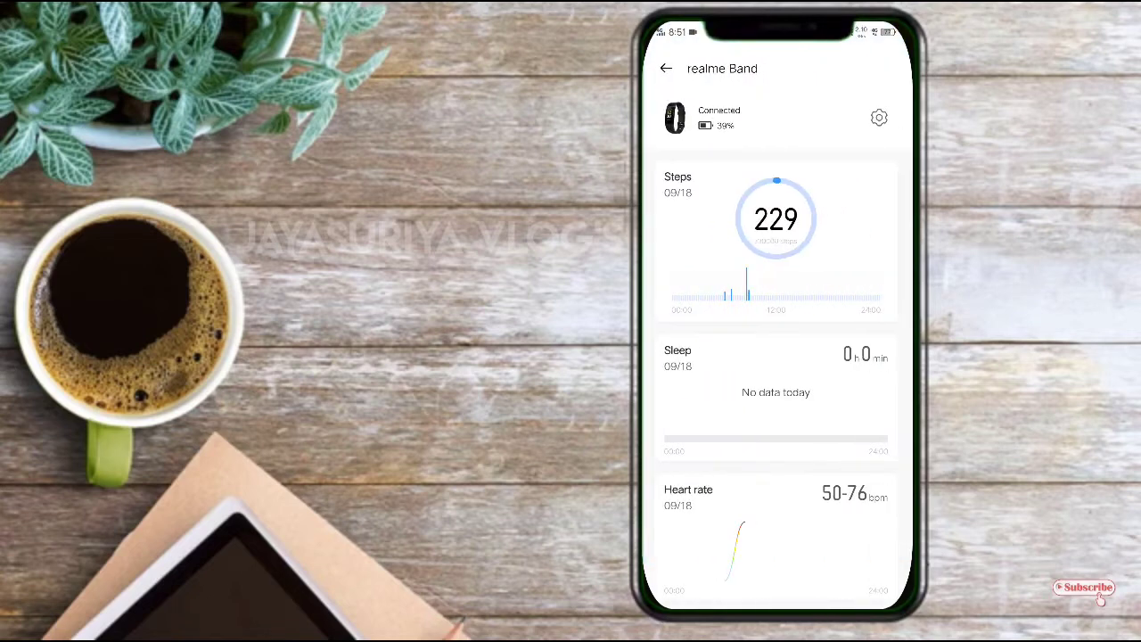
pyautogui.scroll(-3)
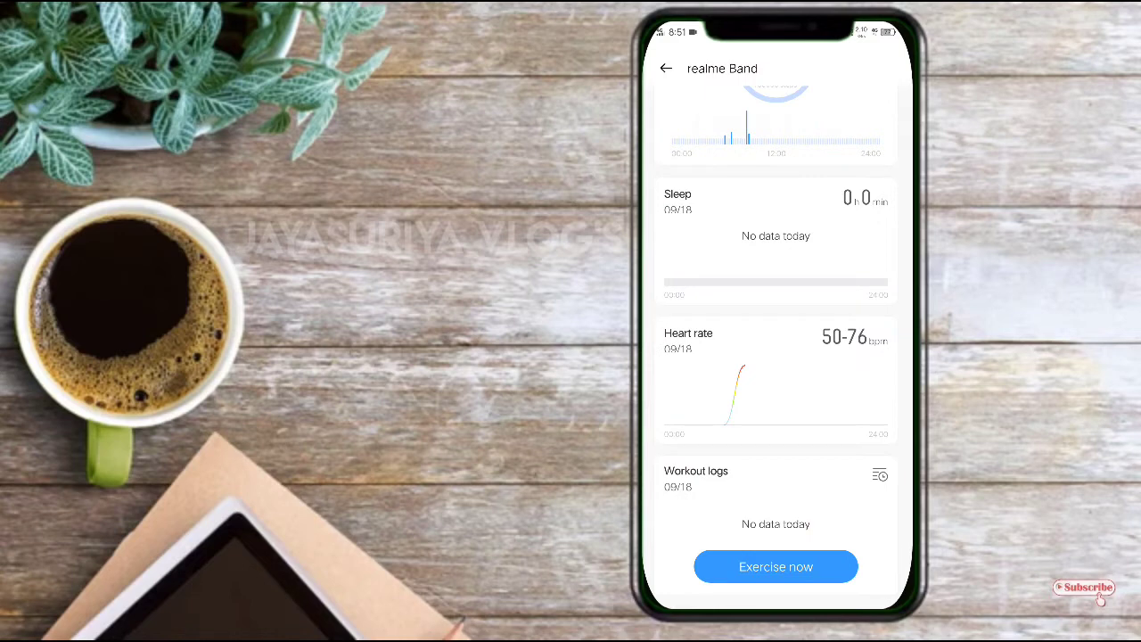
pyautogui.click(665, 67)
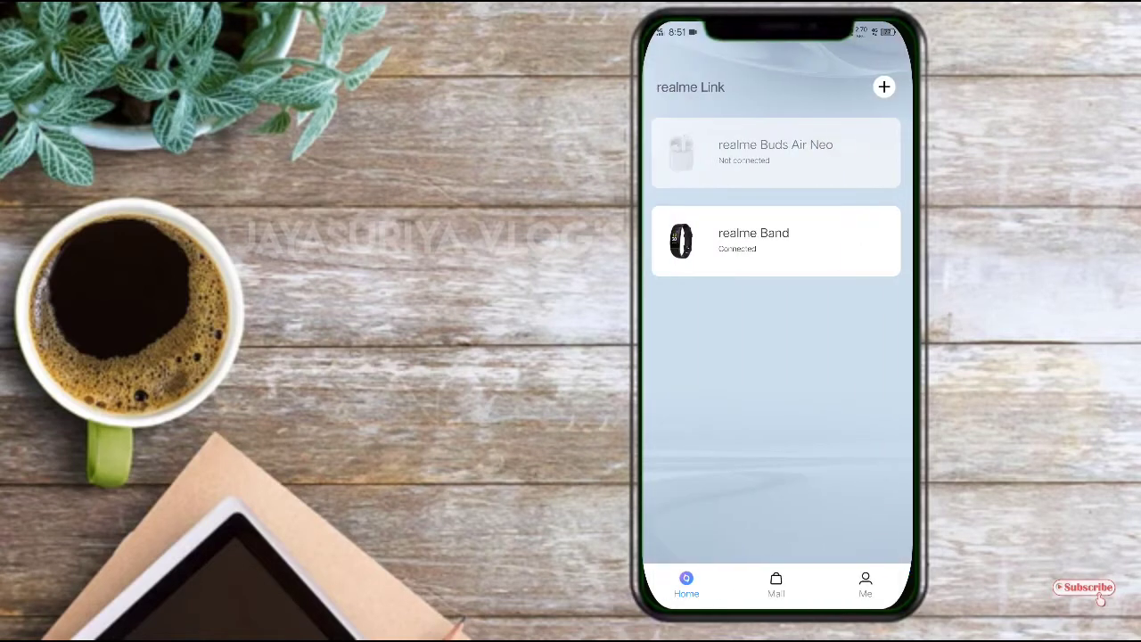
pyautogui.click(775, 152)
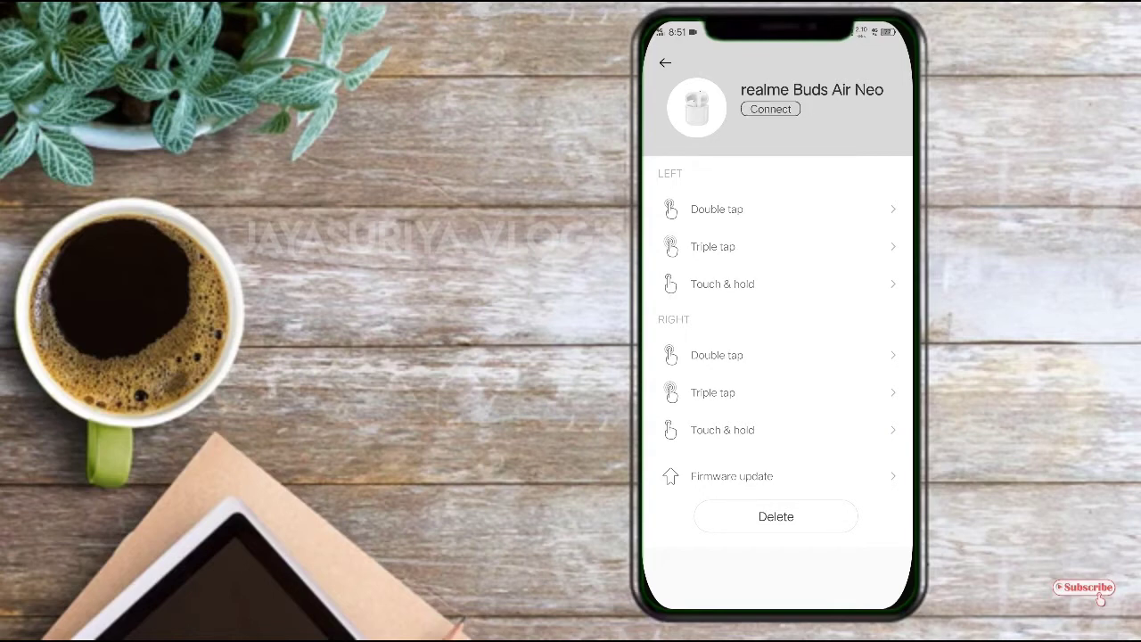
pyautogui.click(665, 62)
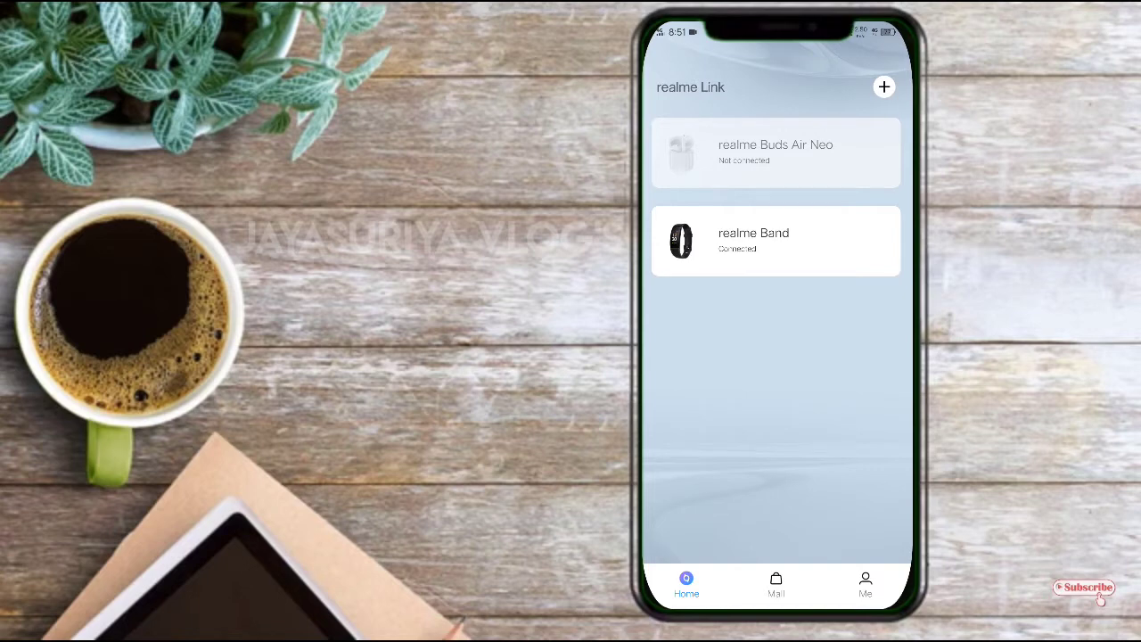
# Browse the add-device earphone models and QR-code screen, dismissing the camera request.
pyautogui.click(883, 86)
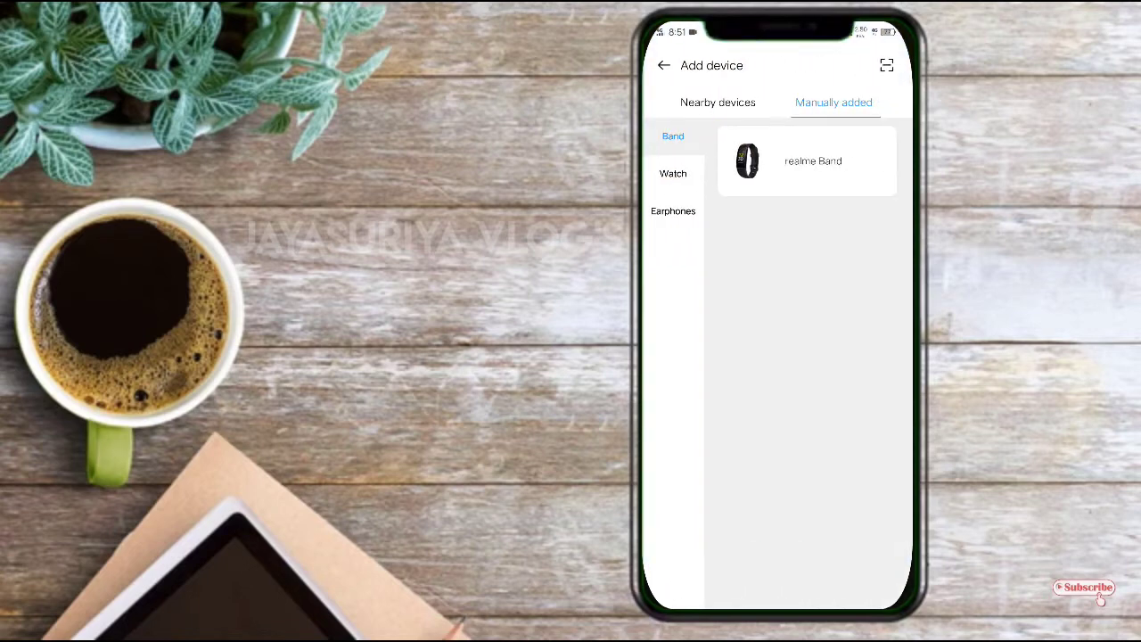
pyautogui.click(672, 211)
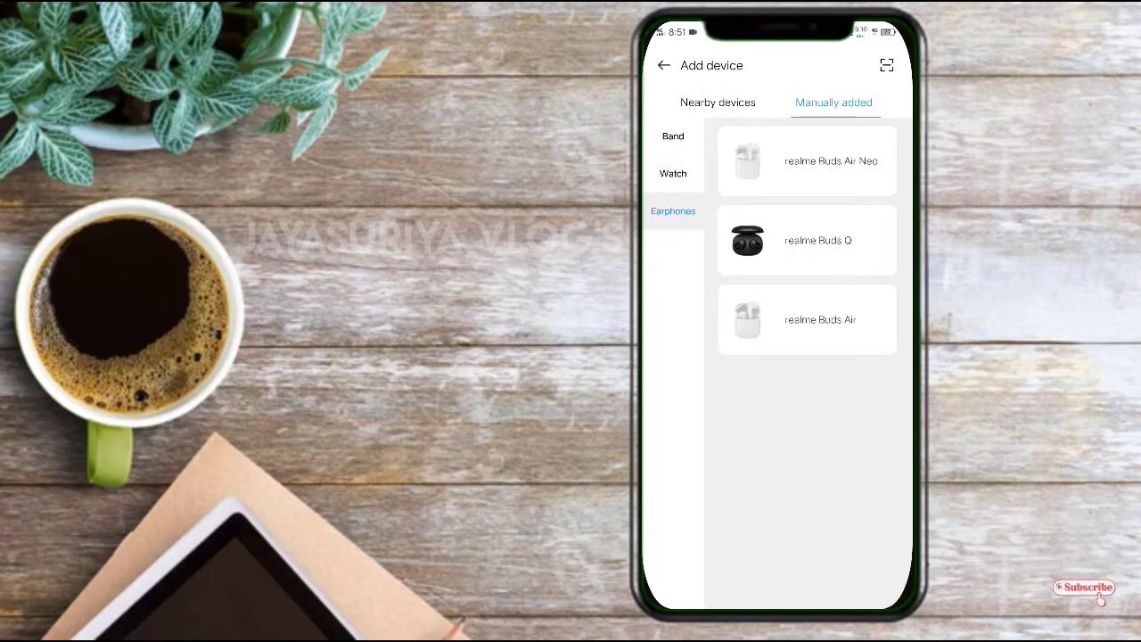
pyautogui.click(663, 65)
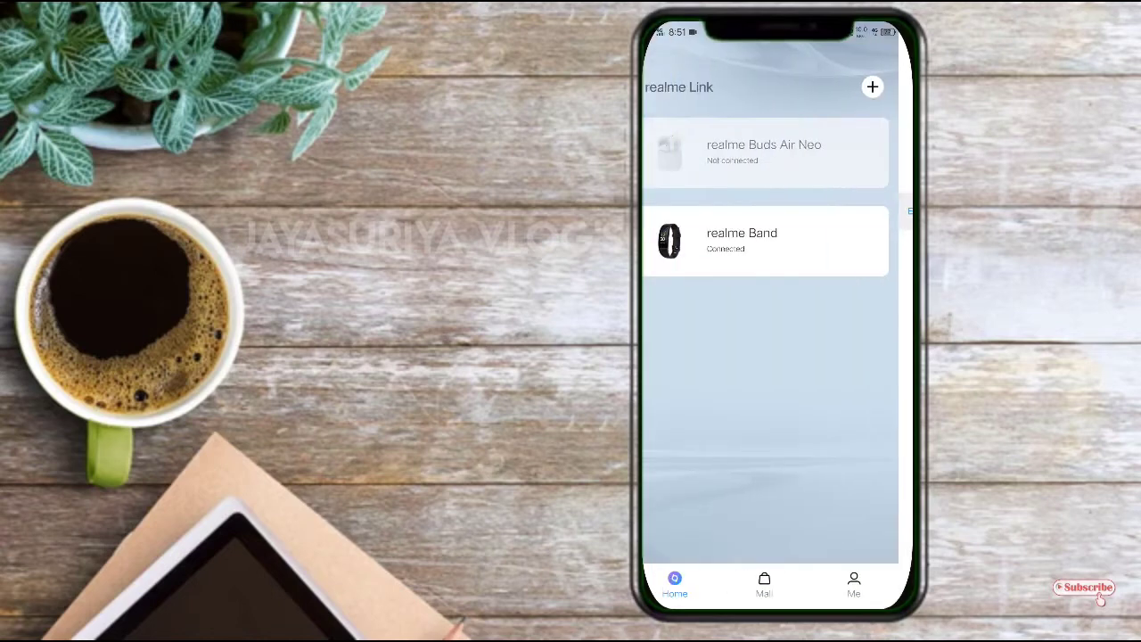
pyautogui.click(871, 86)
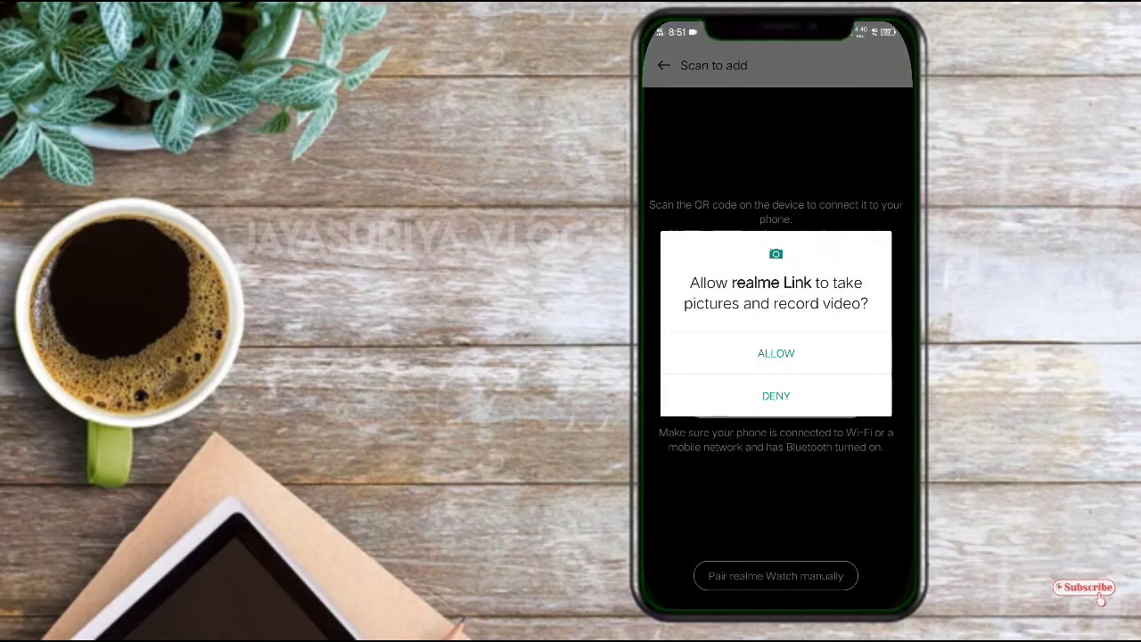
pyautogui.click(774, 395)
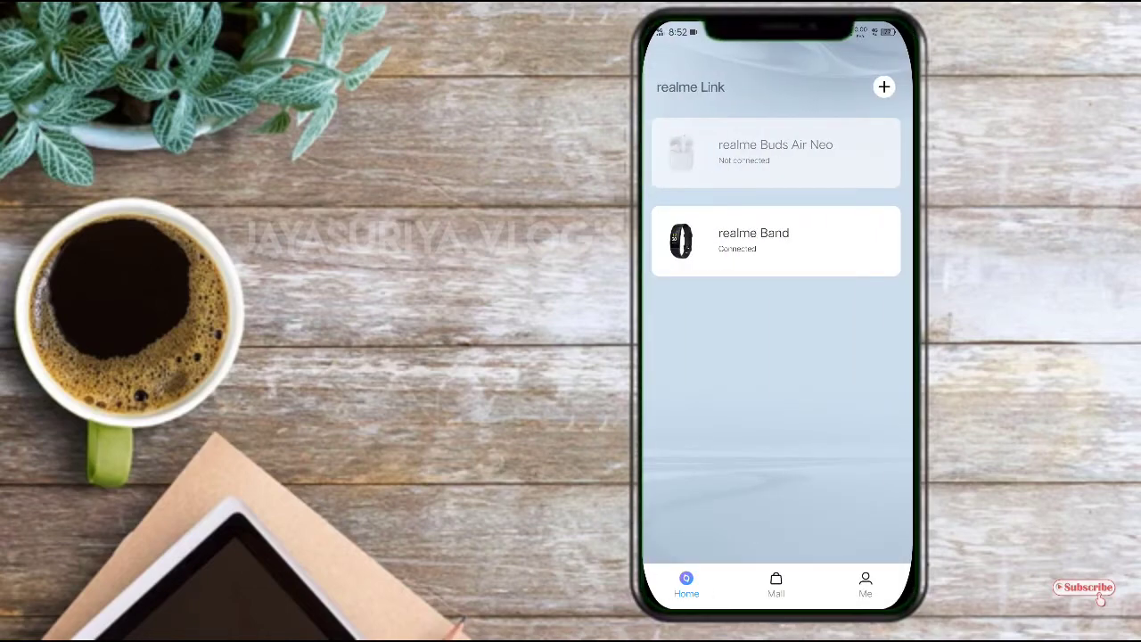
# Browse the Mall store listings down and back to the top, then open Me.
pyautogui.click(776, 585)
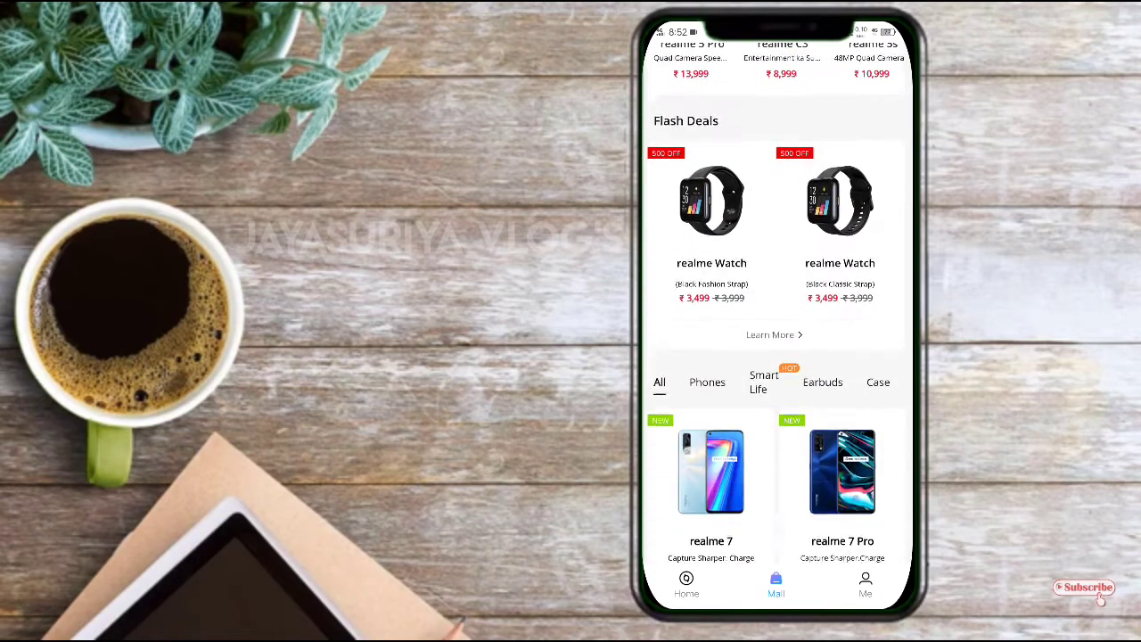
pyautogui.scroll(-3)
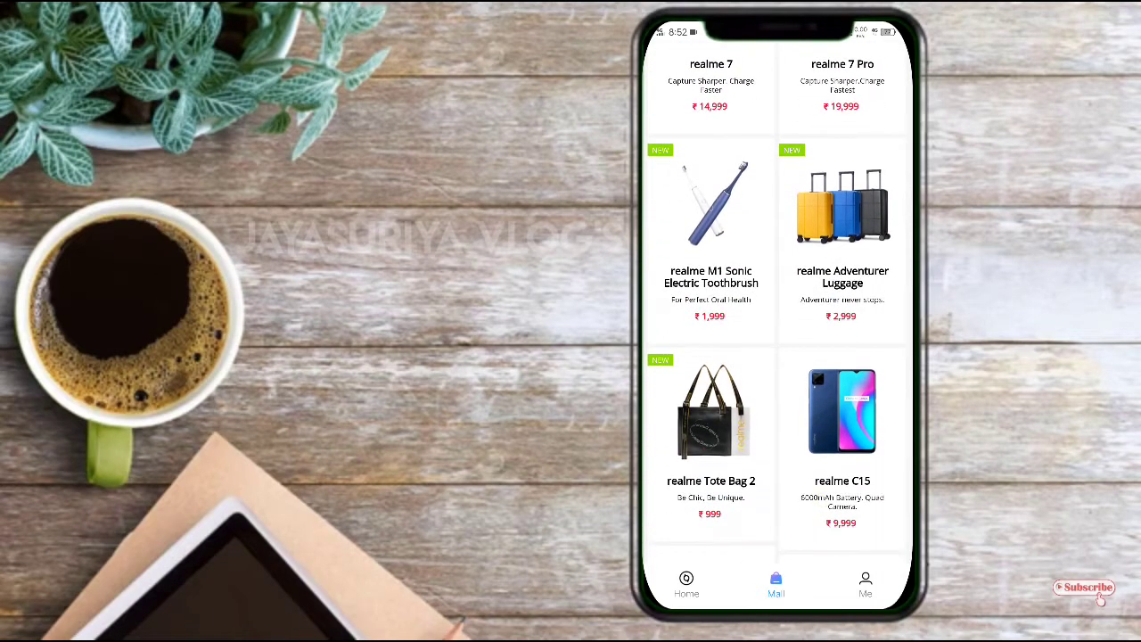
pyautogui.scroll(-3)
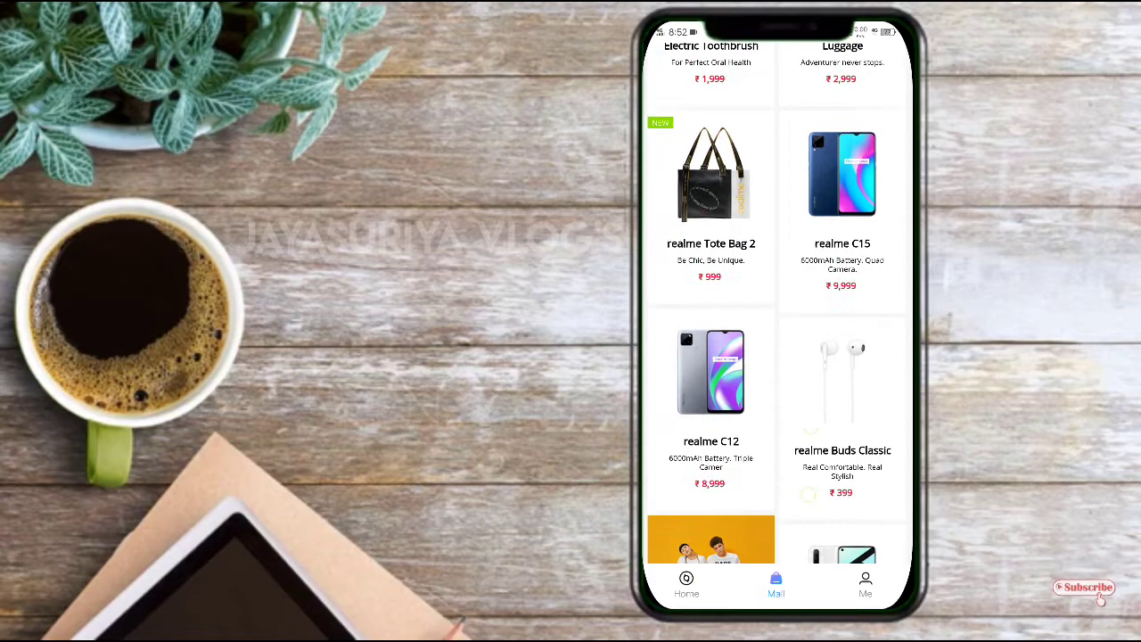
pyautogui.scroll(-3)
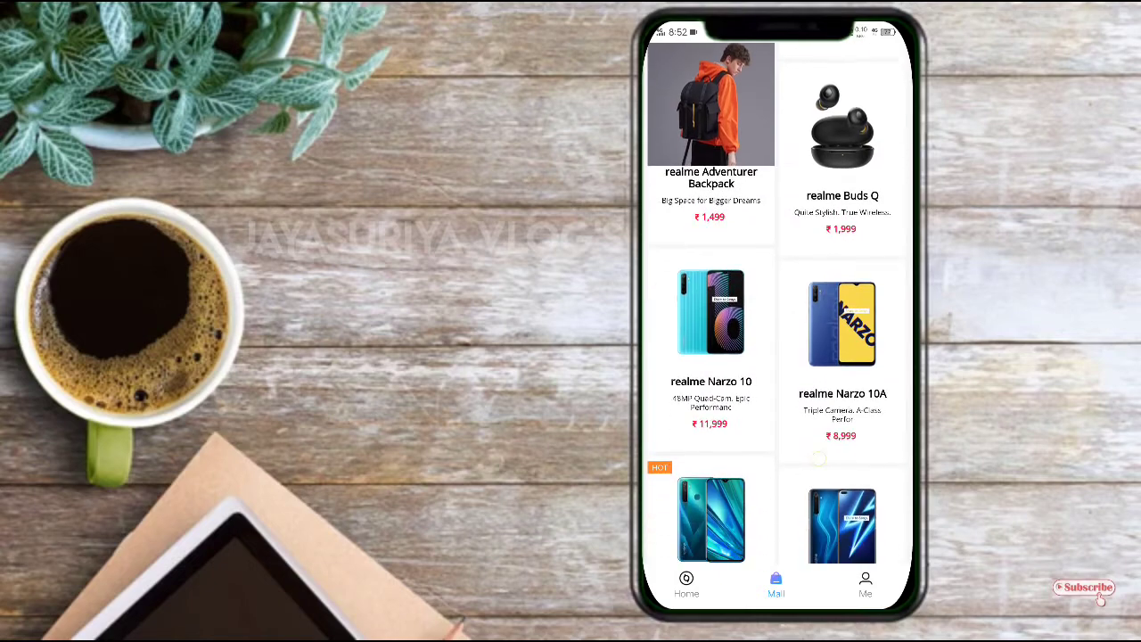
pyautogui.scroll(-3)
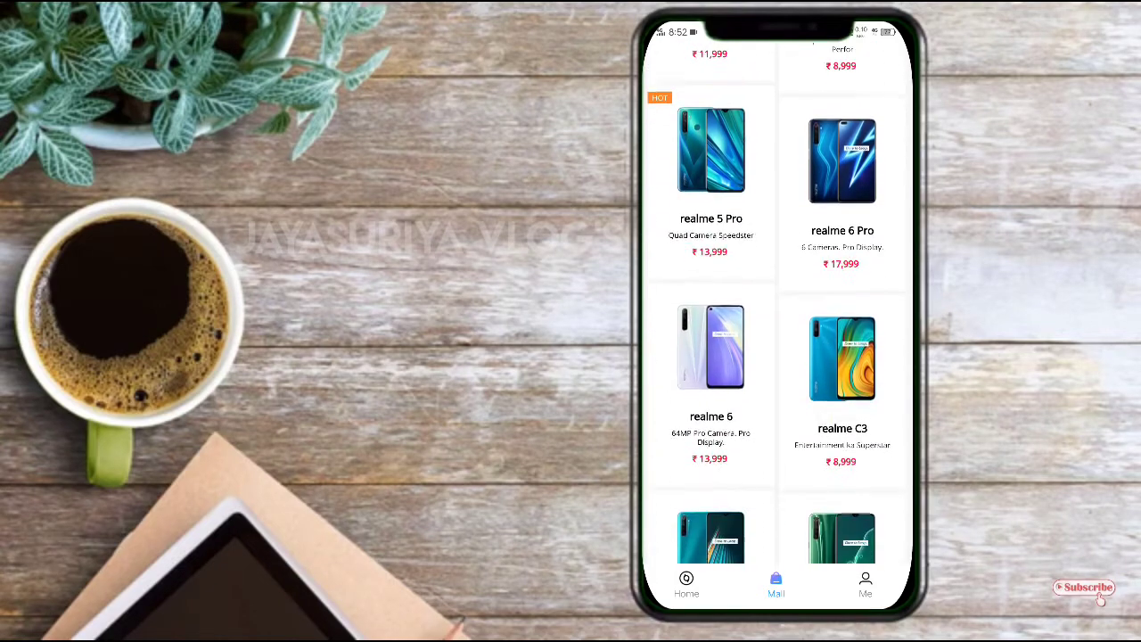
pyautogui.scroll(3)
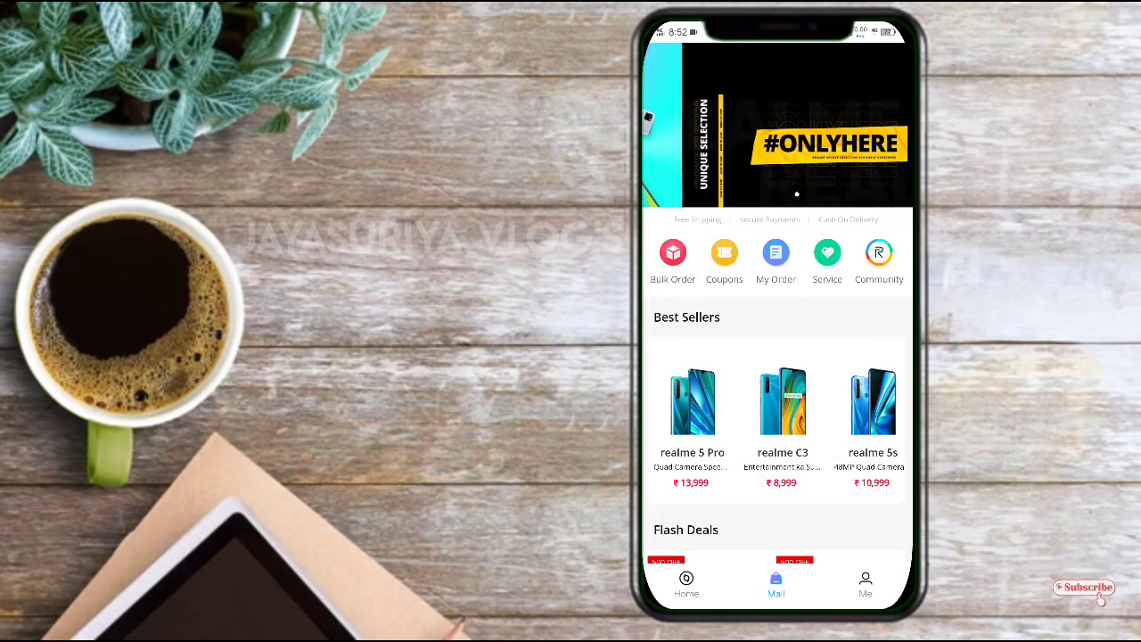
pyautogui.click(865, 584)
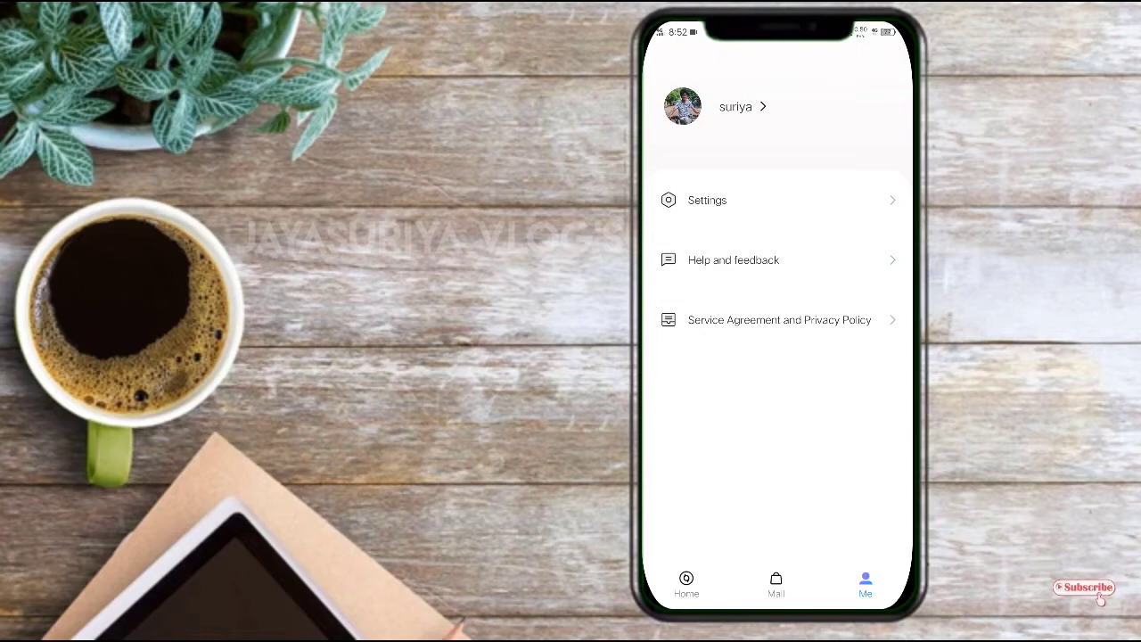
# Review the app settings list, then open Help and feedback from the Me page.
pyautogui.click(706, 200)
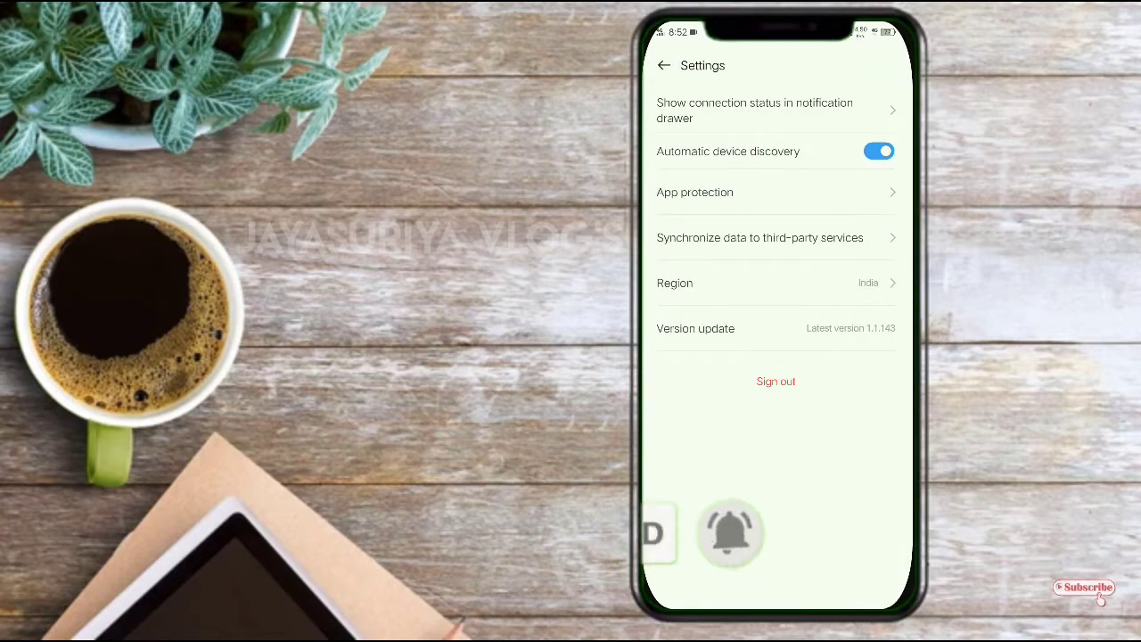
pyautogui.click(663, 64)
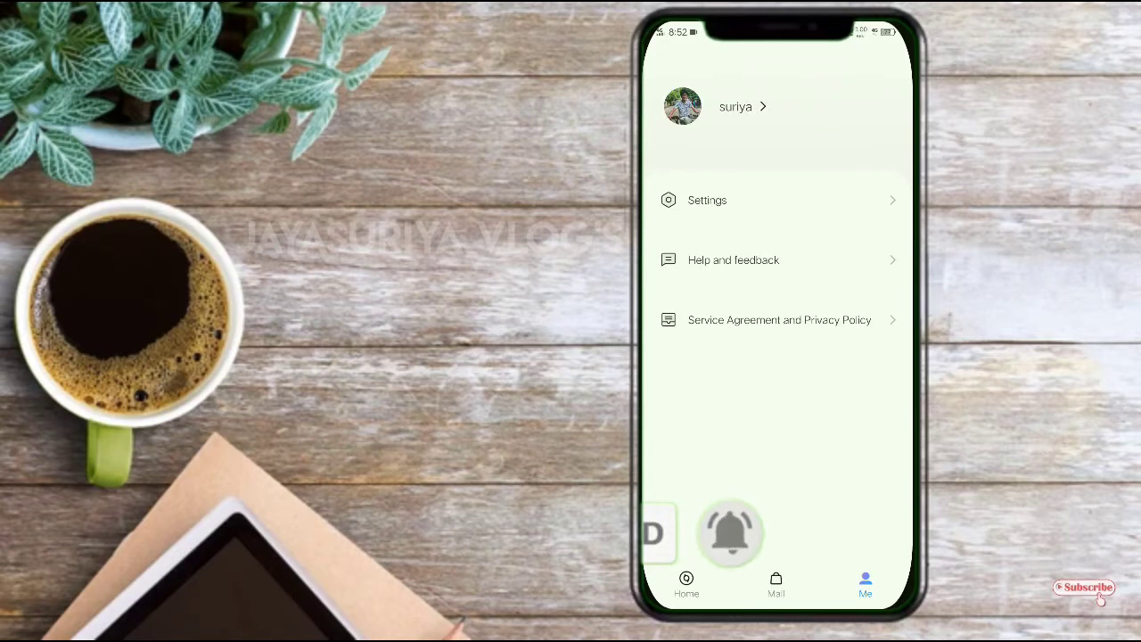
pyautogui.click(733, 259)
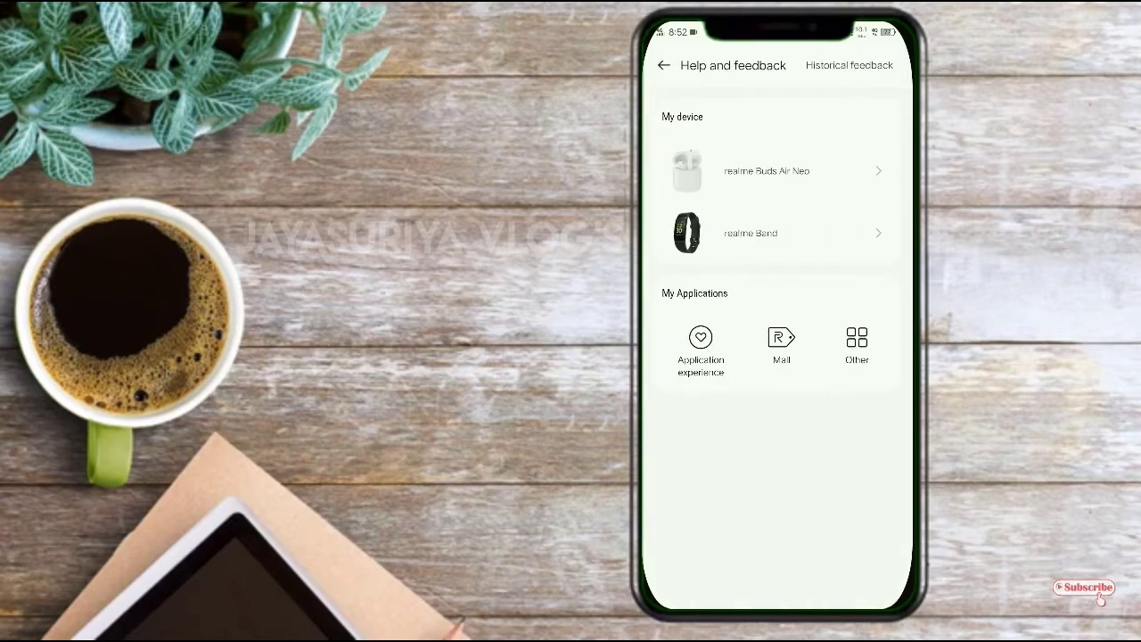
# Go back from Help and feedback to Me and reopen the Mall store.
pyautogui.click(663, 64)
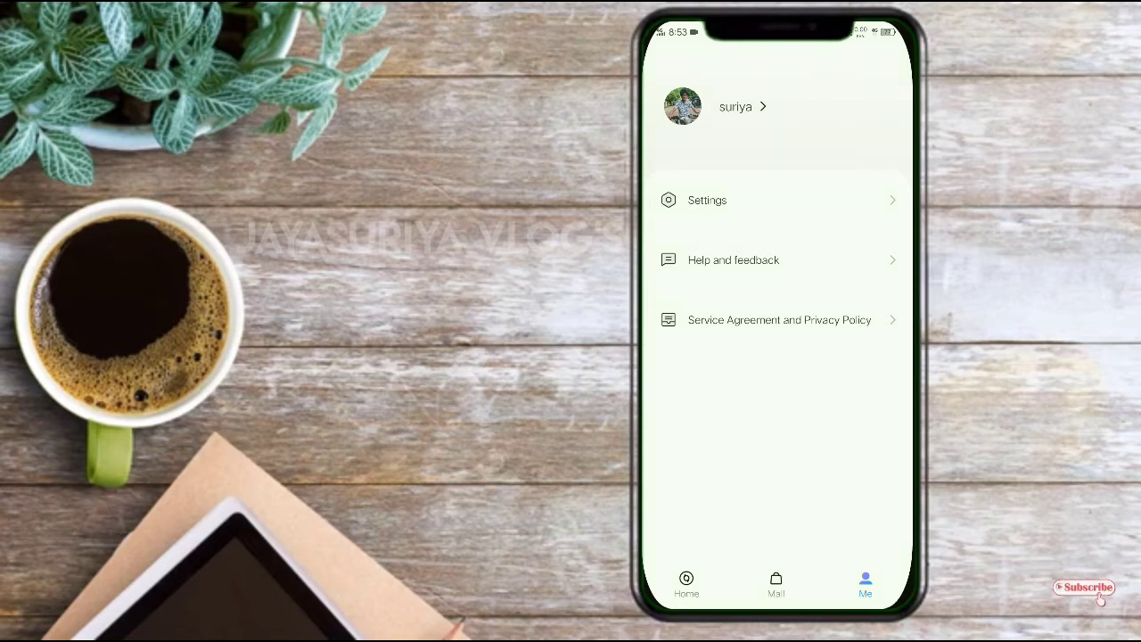
pyautogui.click(686, 585)
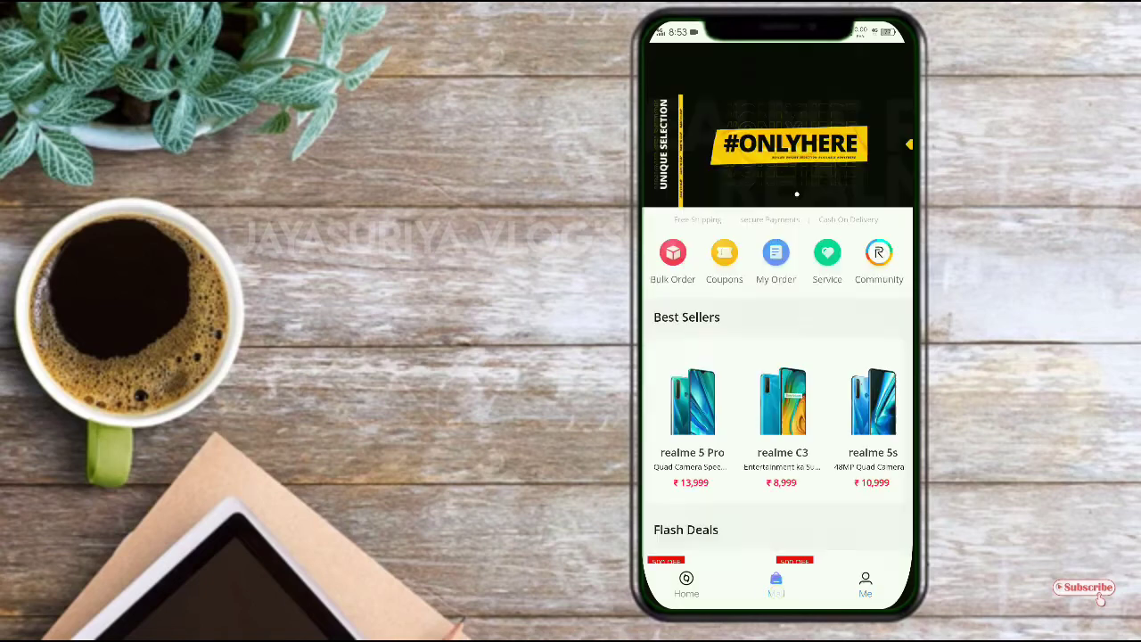